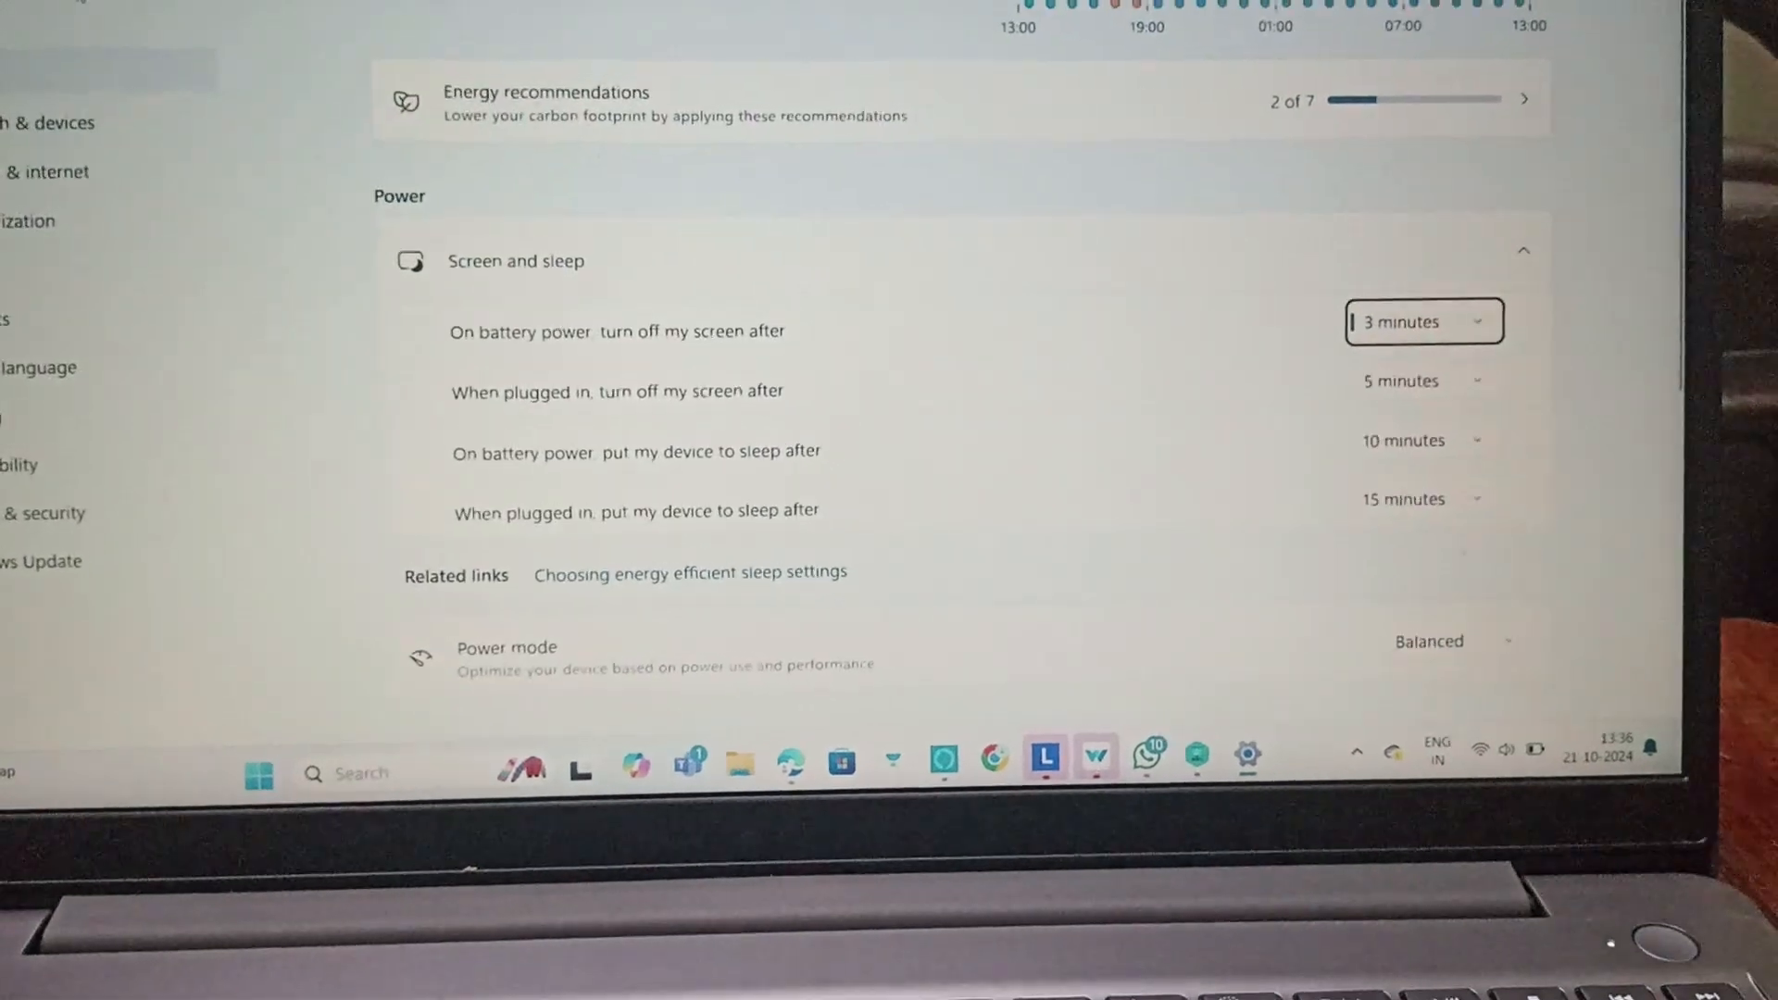
Reveal the Battery saver options, showing automatic turn-on at 20% battery
scroll("down", 3)
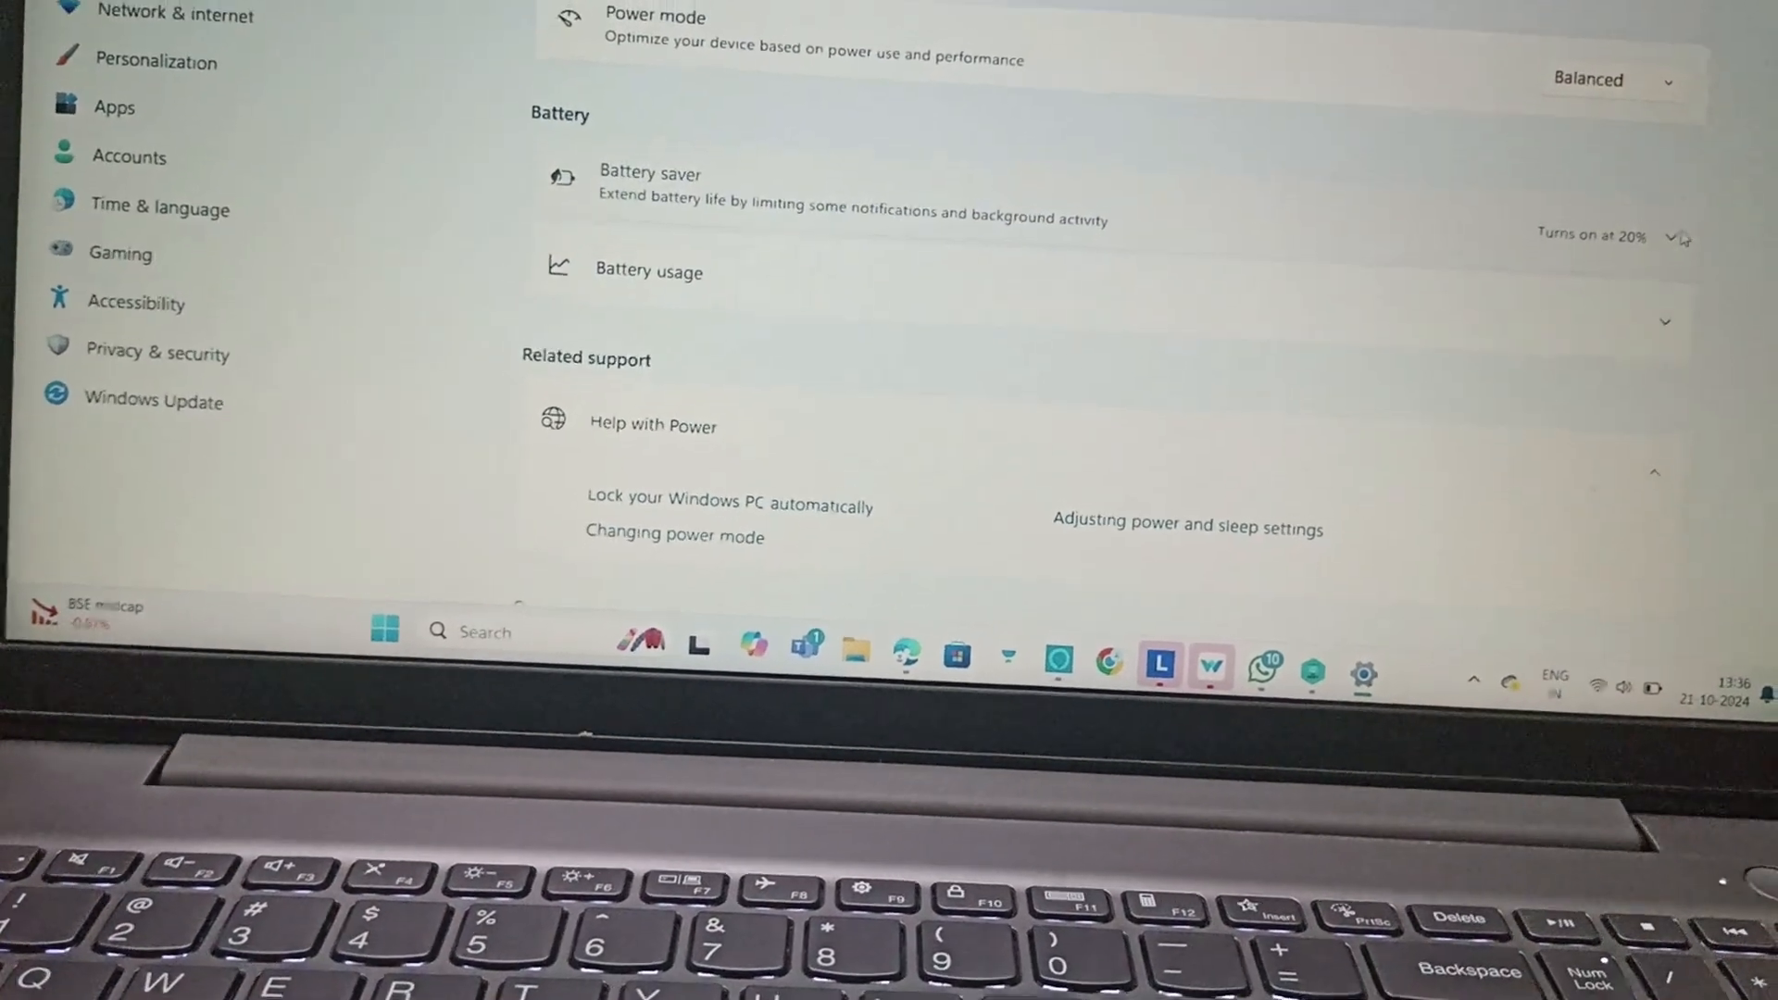
left_click(1676, 235)
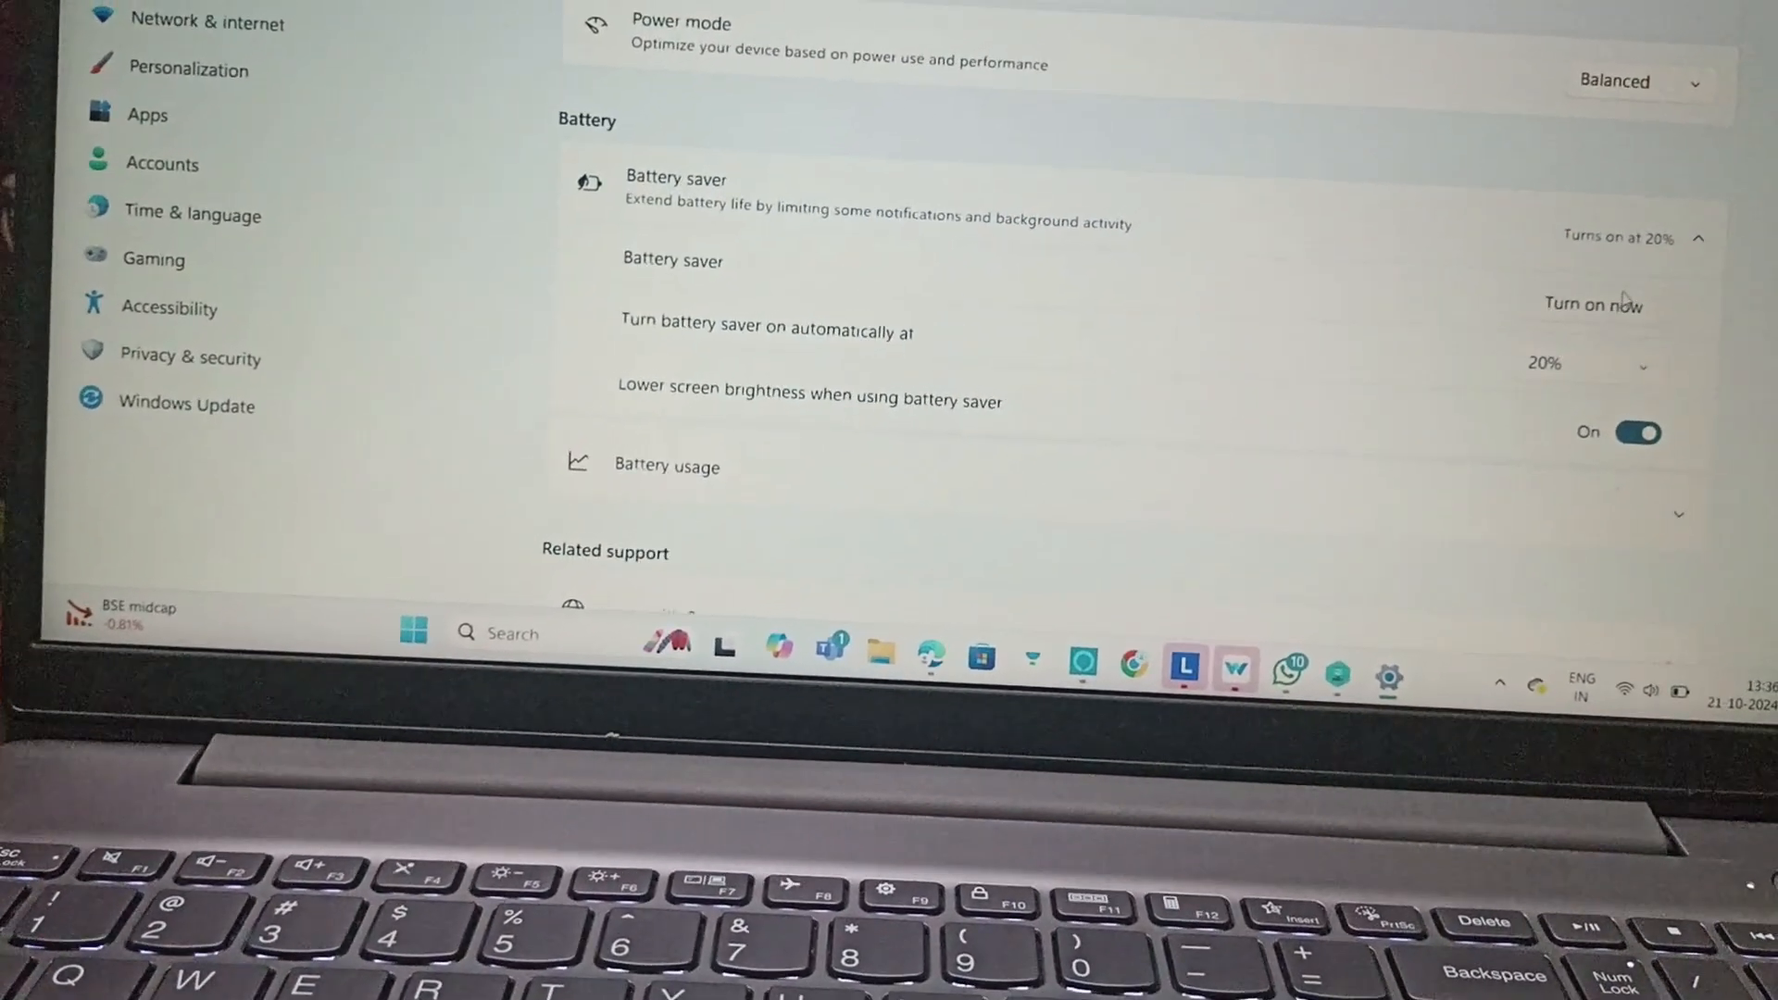